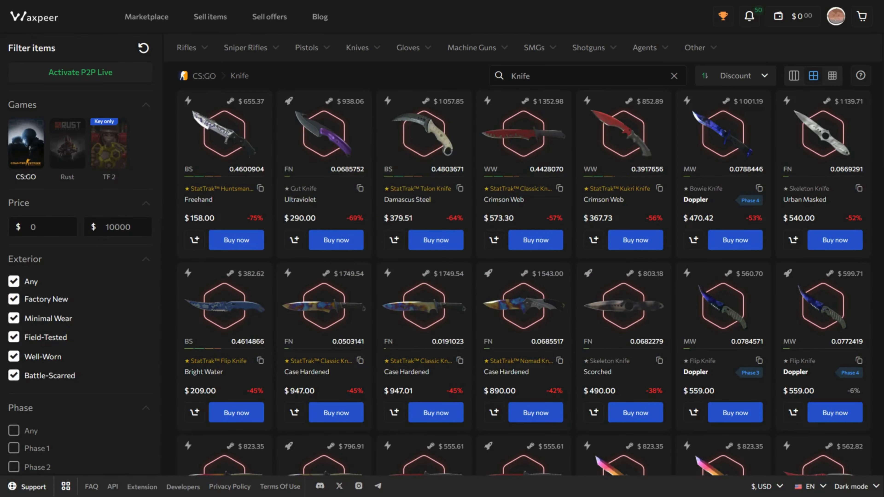
# View the wallet's Withdraw methods (Tether, TRON) with the $0 withdrawable balance.
pyautogui.click(791, 15)
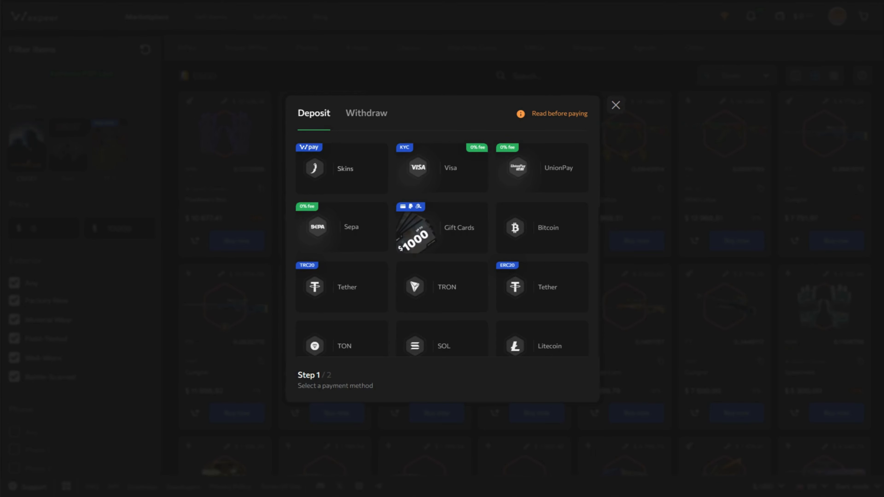
pyautogui.click(366, 113)
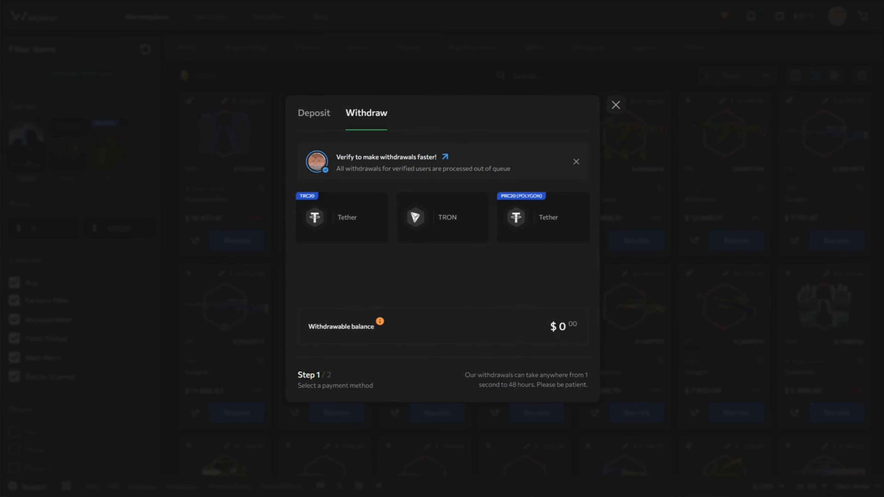